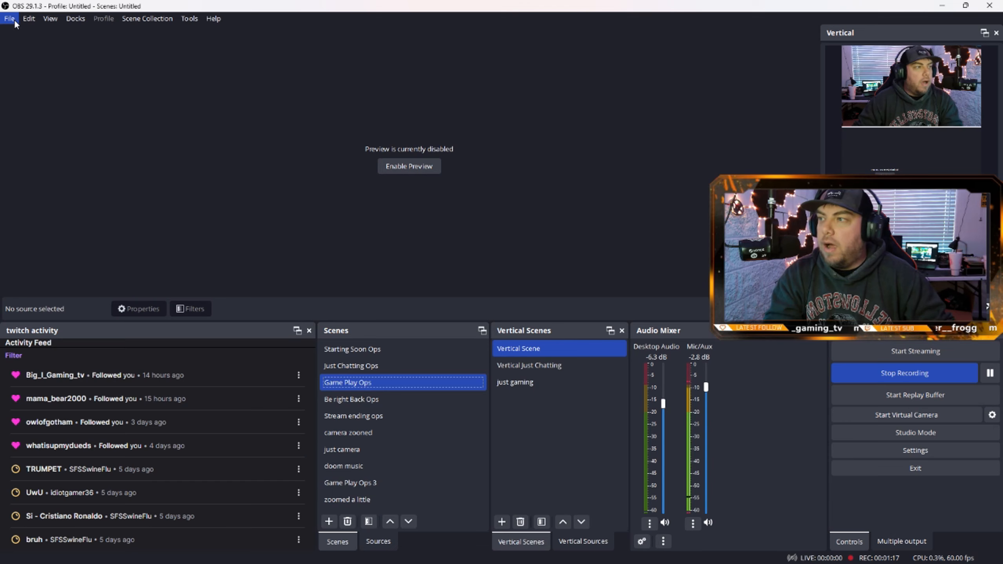
Step: Check the 'obs vertical' Google results, then return to the Aitum Vertical OBS Forums page
left_click(9, 18)
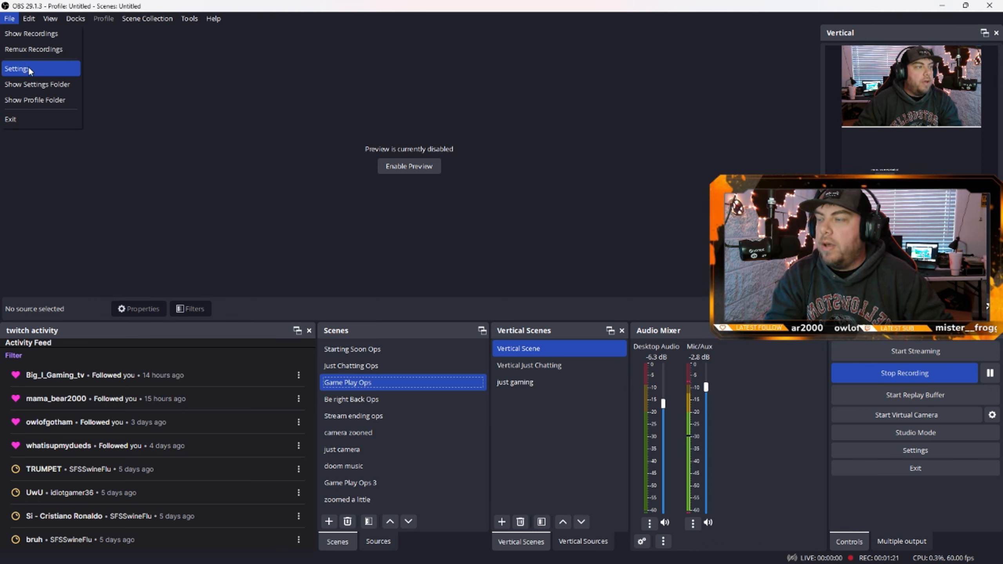
mouse_move(762, 149)
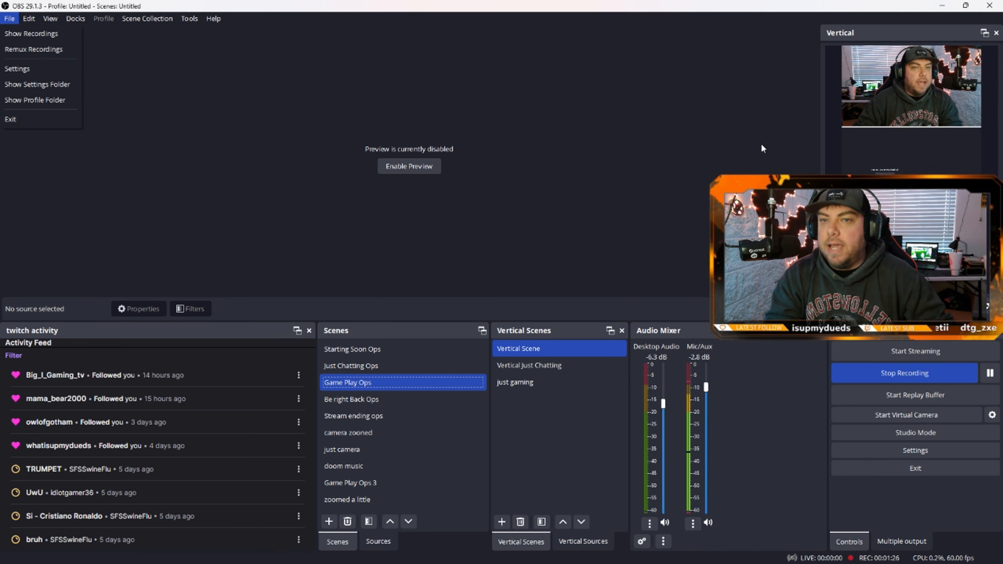
left_click(736, 143)
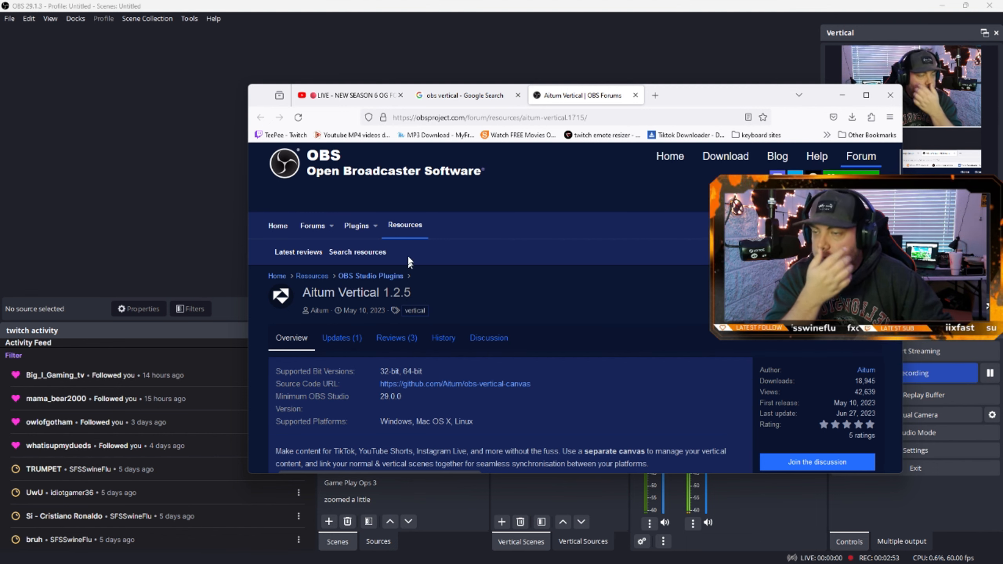
left_click(467, 95)
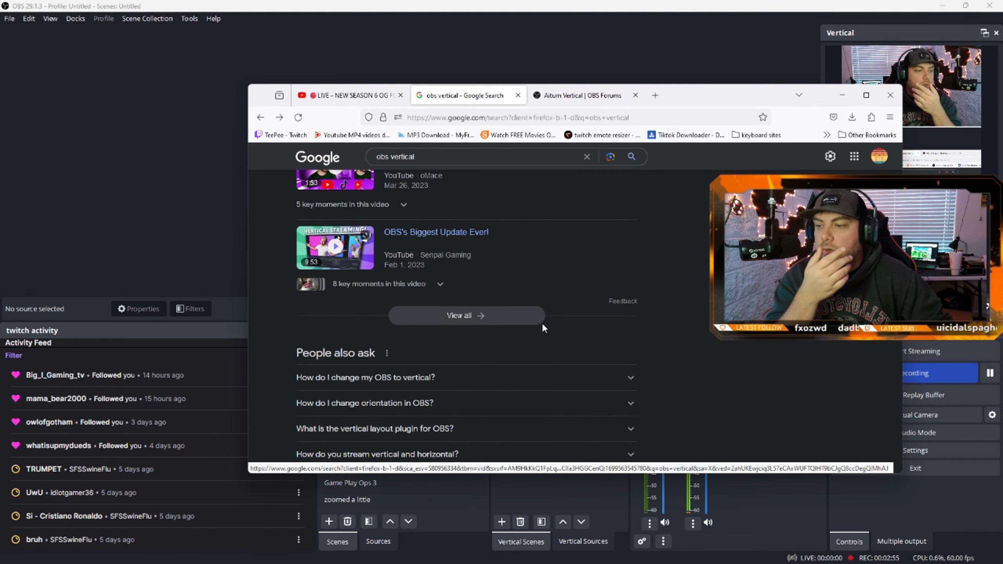
left_click(575, 95)
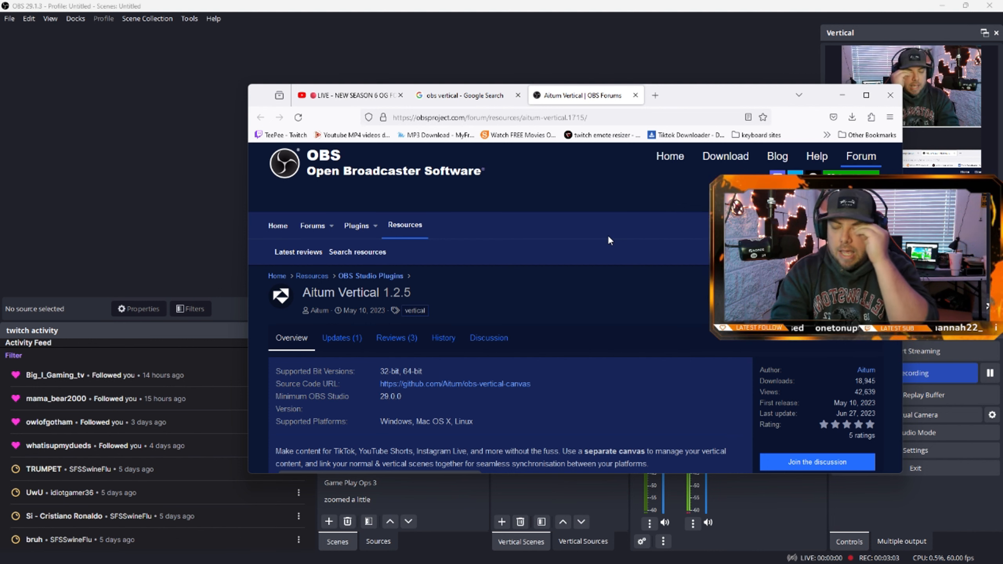
mouse_move(634, 176)
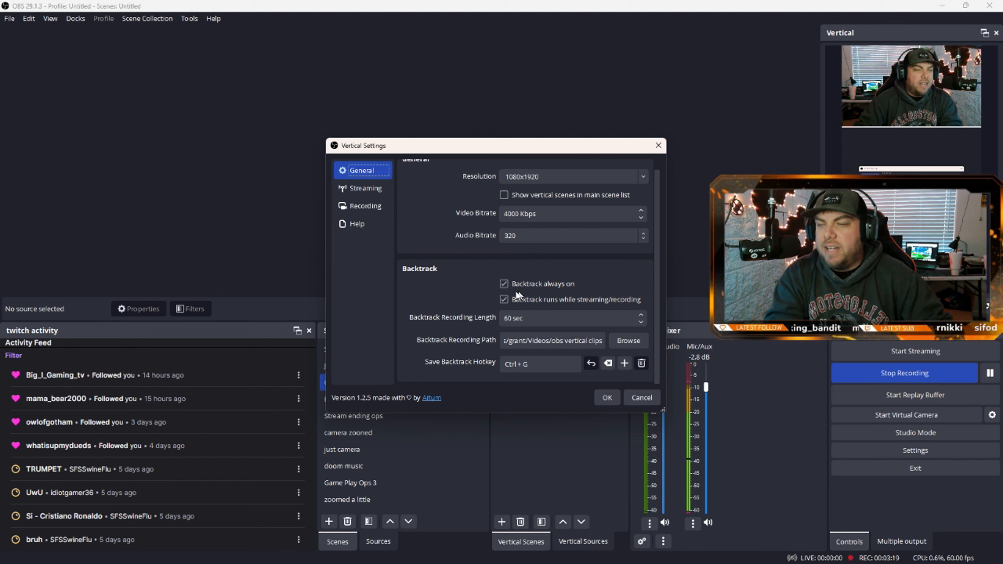
mouse_move(521, 295)
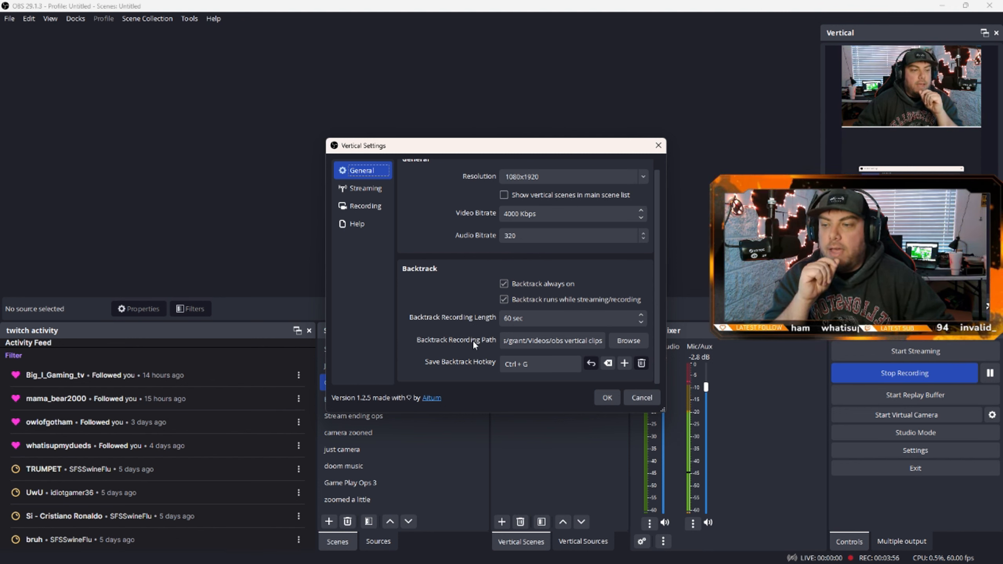
mouse_move(473, 361)
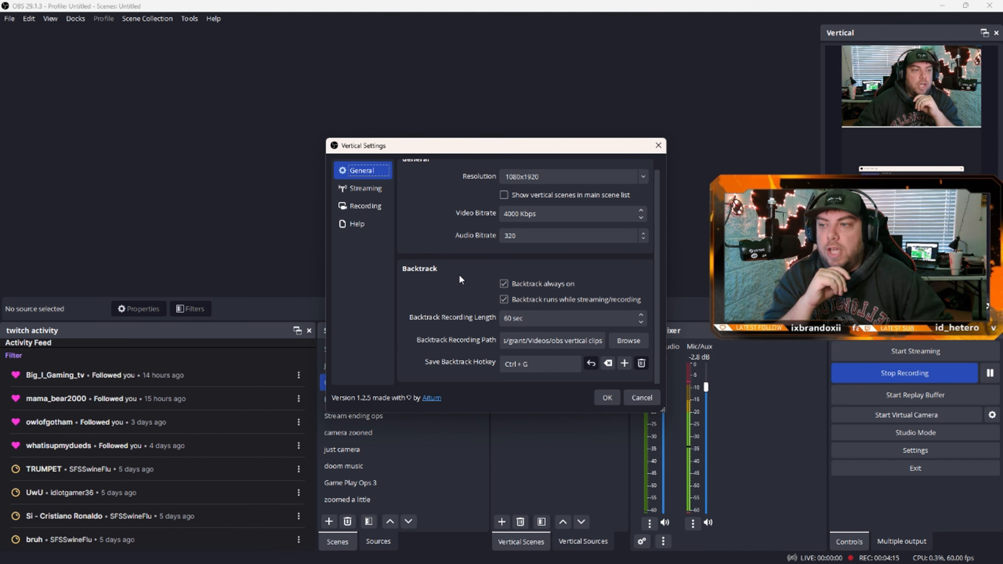
Step: Show the Streaming section of Vertical Settings, with the Instagram server and stream key
left_click(365, 189)
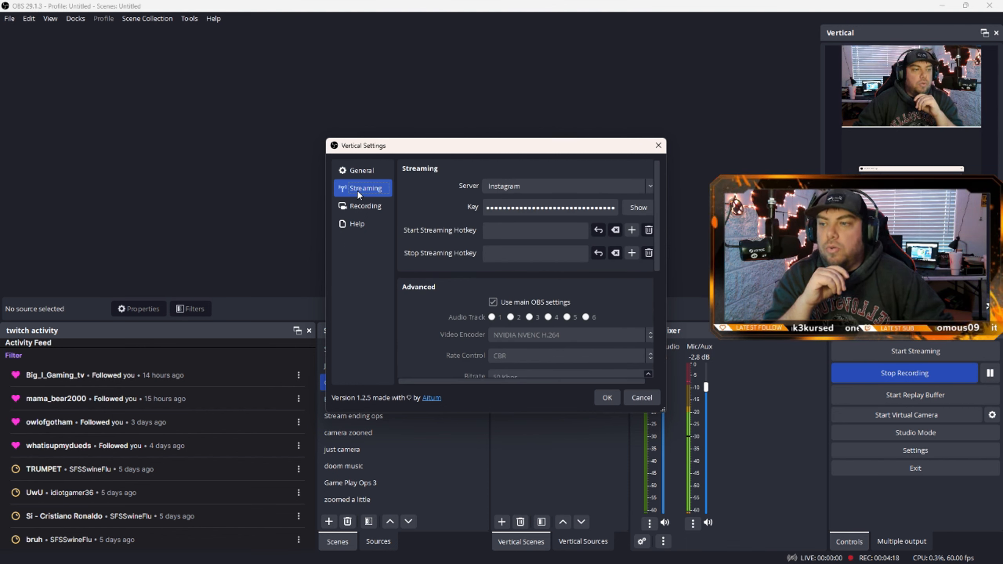
Step: Close the Vertical Settings dialog so the Windows desktop is showing
left_click(365, 205)
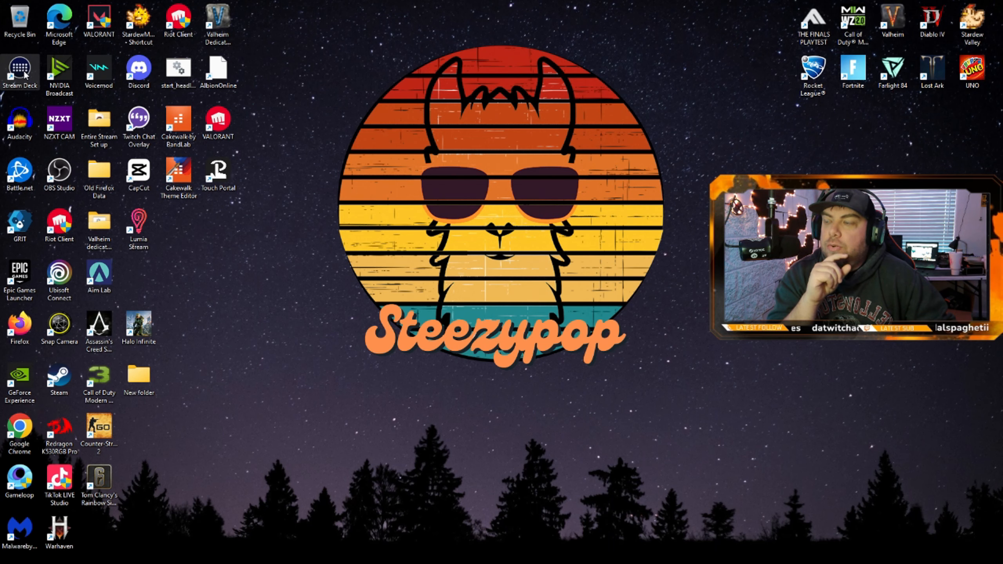
Step: Launch Stream Deck and place a System Hotkey action on the empty key
double_click(19, 71)
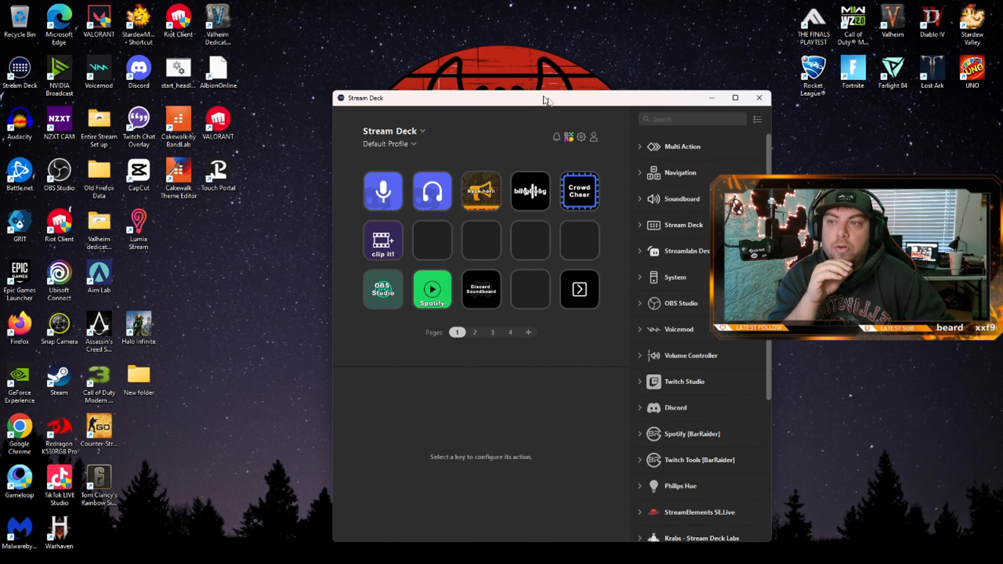
left_click_drag(544, 98, 519, 56)
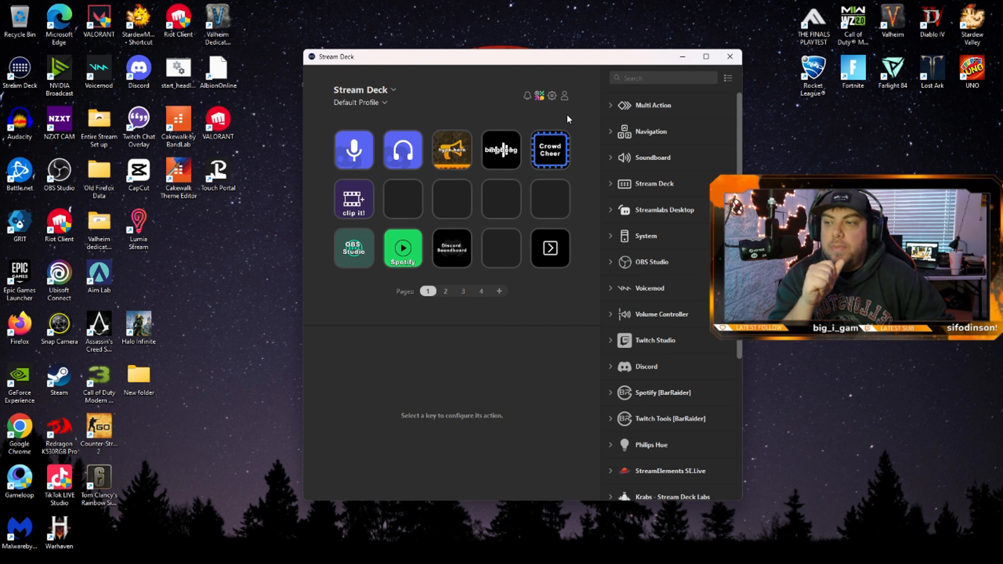
left_click(353, 199)
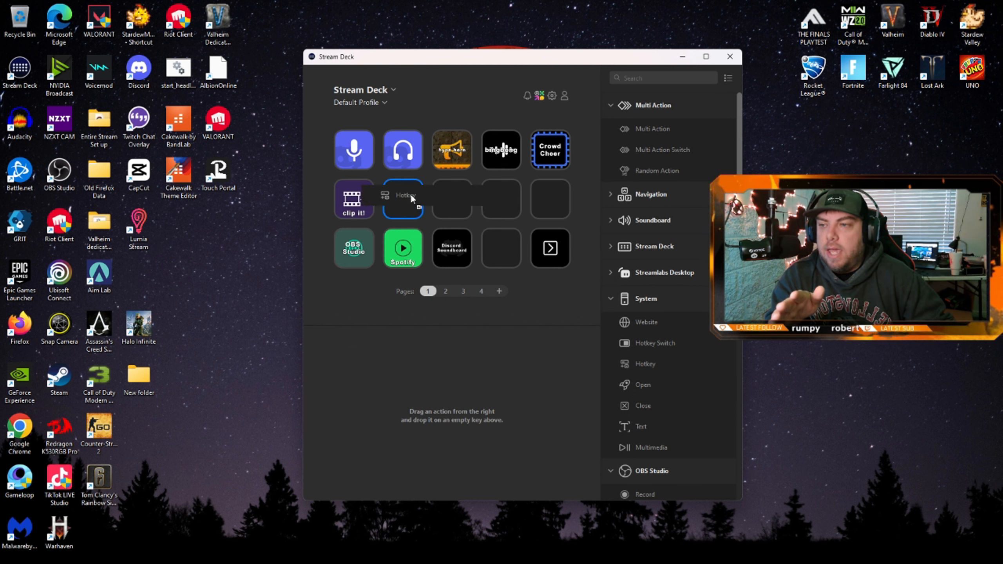
left_click(403, 199)
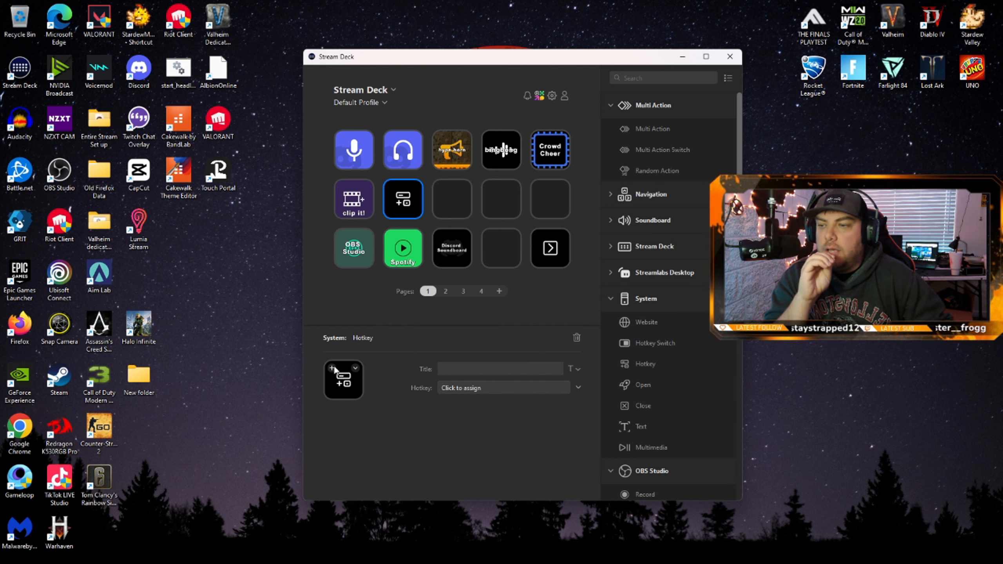
Step: Assign Ctrl+G as the new key's hotkey, leaving its icon unchanged
left_click(343, 380)
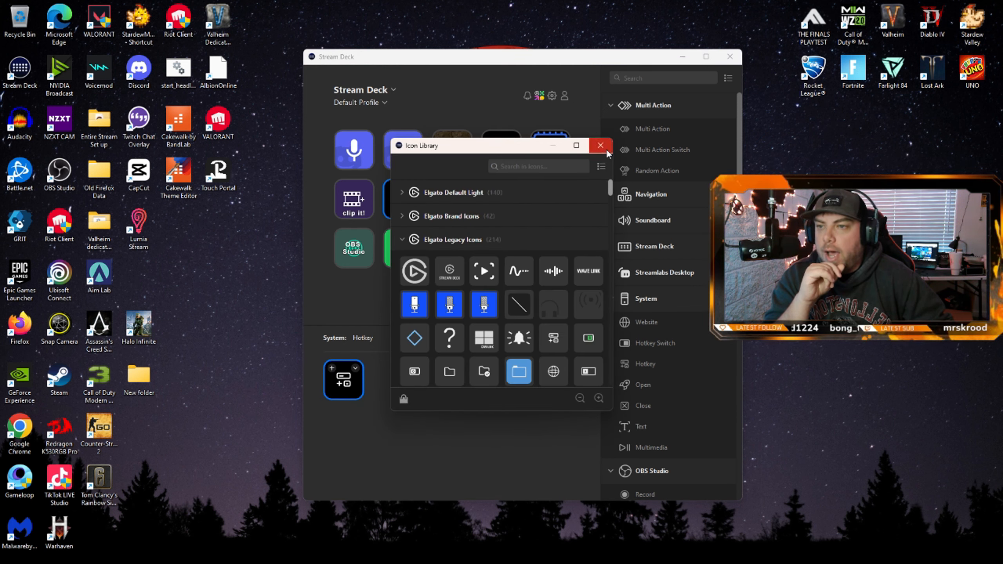
left_click(600, 145)
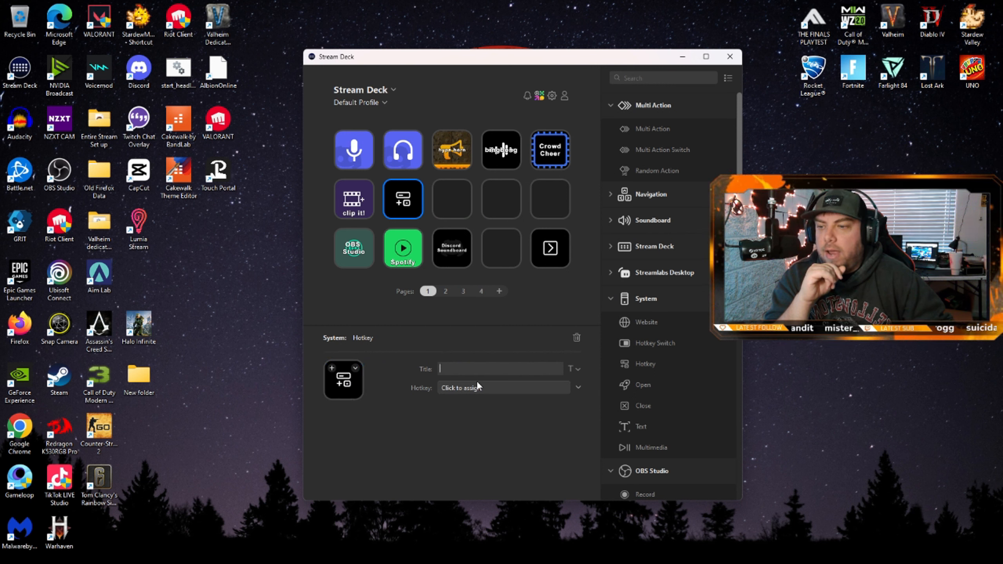
left_click(503, 387)
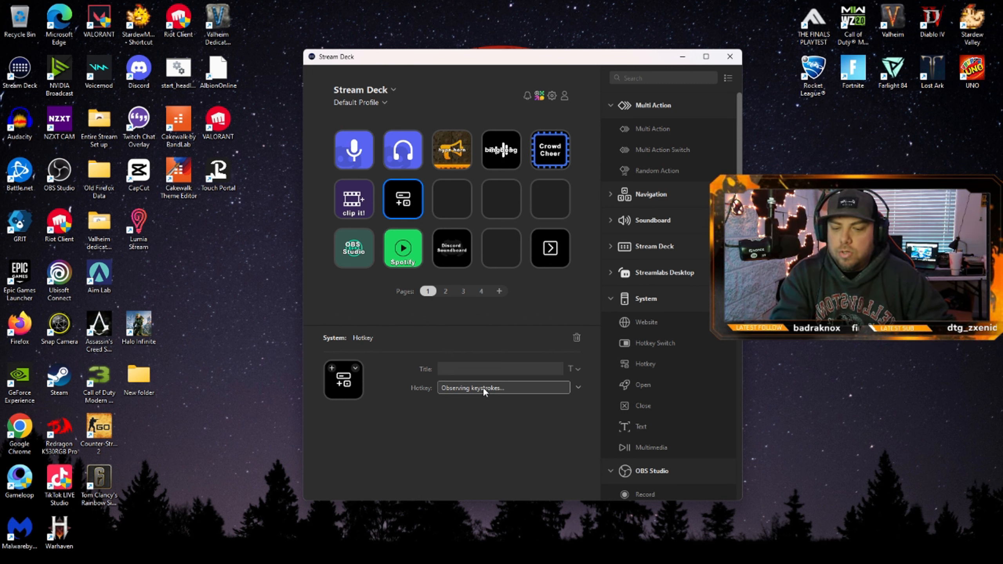
key("ctrl+g")
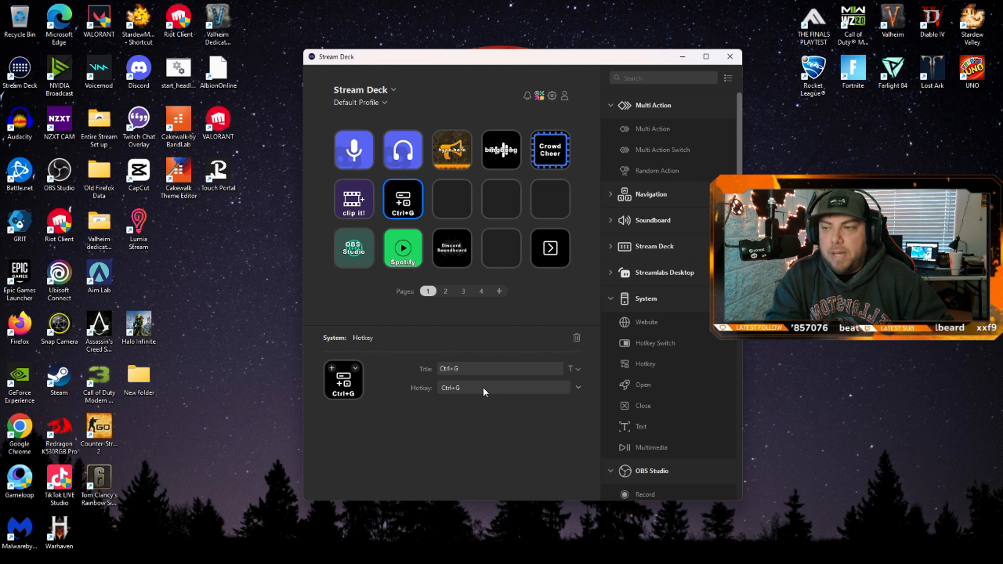
mouse_move(453, 352)
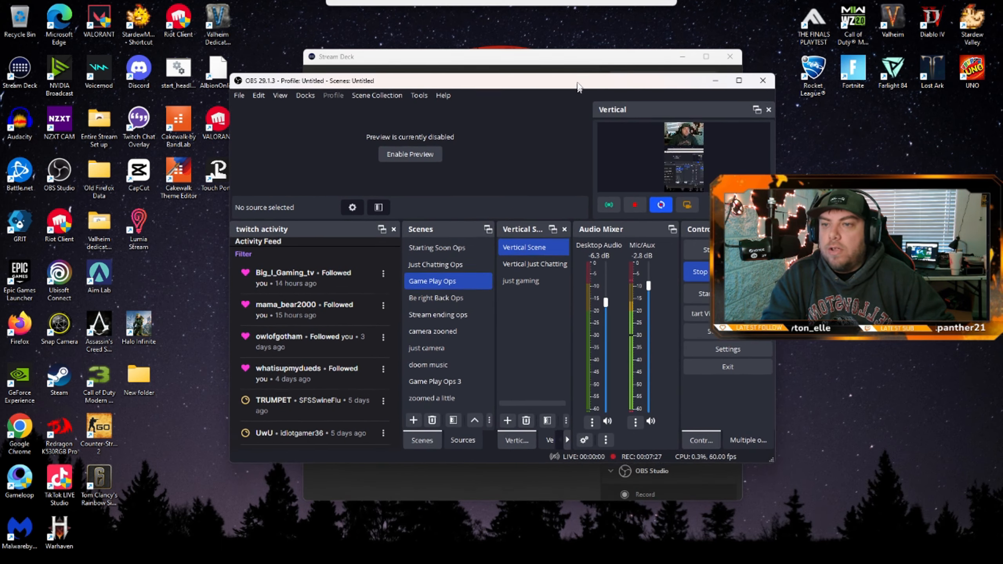
Step: Maximize the OBS Studio main window while recording keeps running
left_click(739, 80)
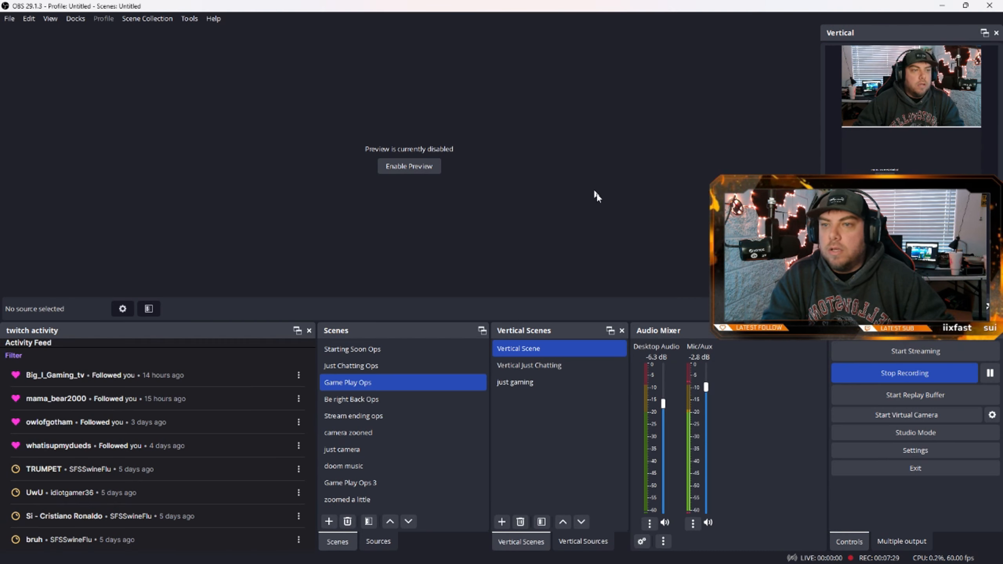
mouse_move(611, 200)
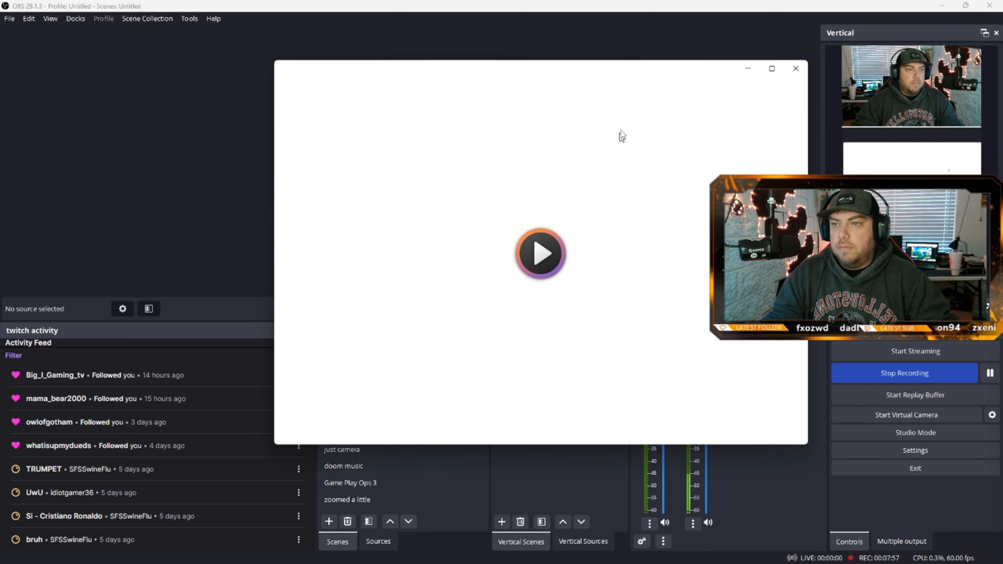
Step: Play the saved vertical Stream Deck clip in Media Player, then close it
left_click(539, 253)
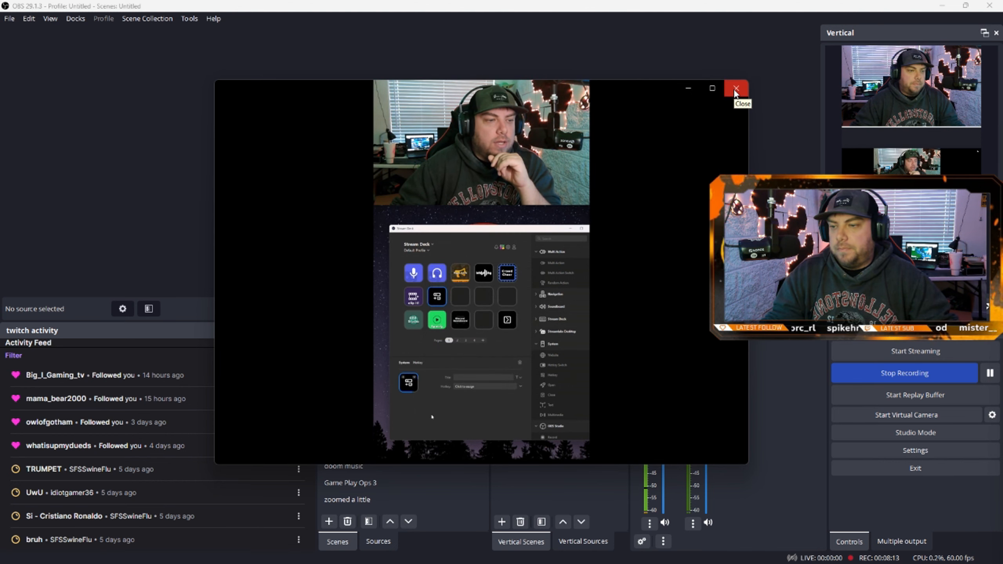
left_click(734, 88)
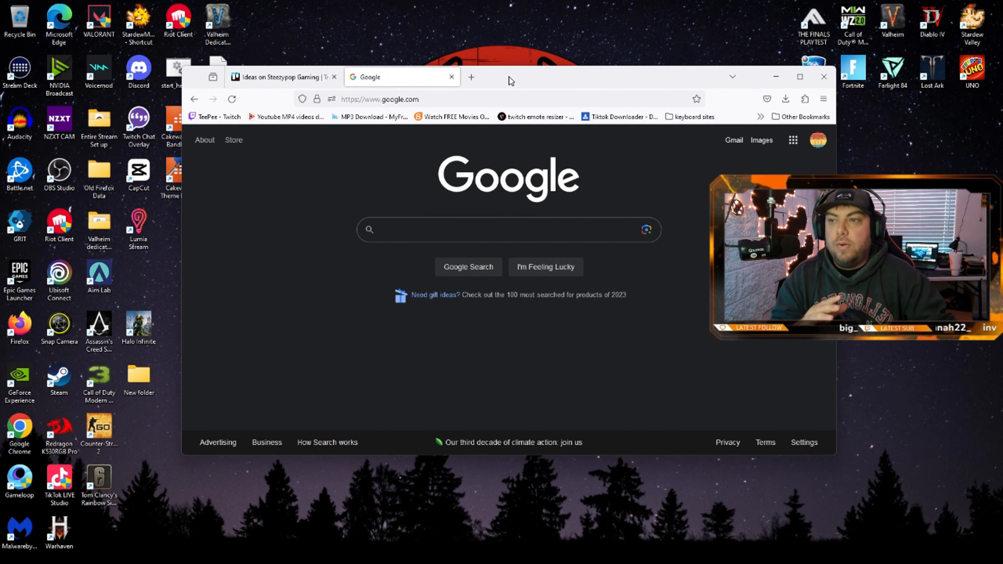
Step: Go to Google Drive from the Google homepage and open the 'for tiktok' folder
left_click(799, 76)
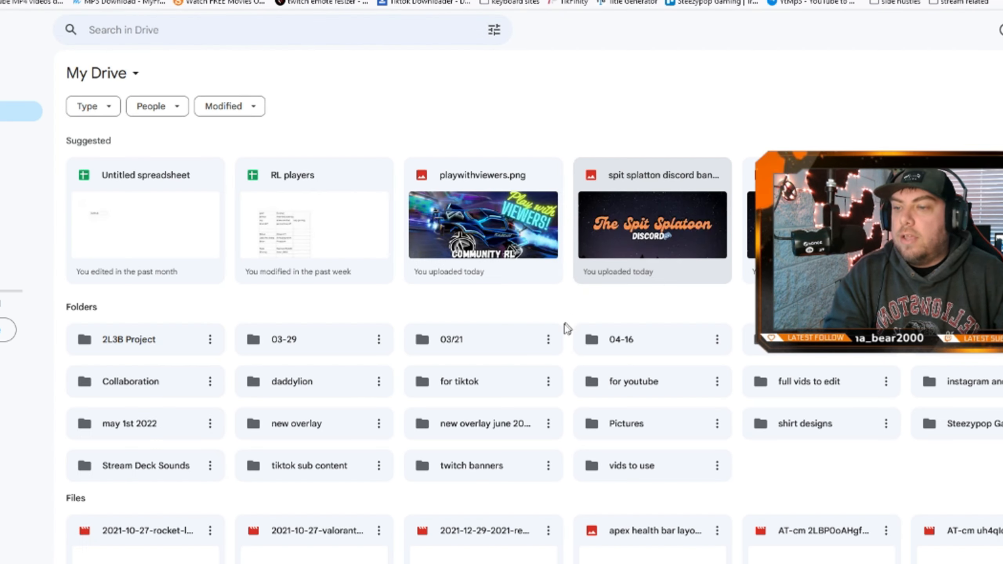
mouse_move(476, 387)
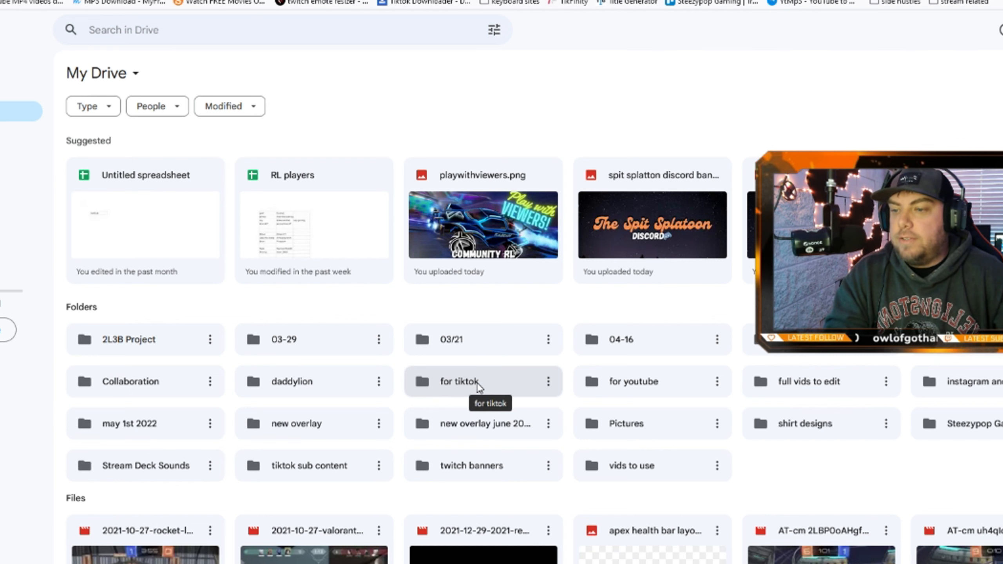
left_click(480, 382)
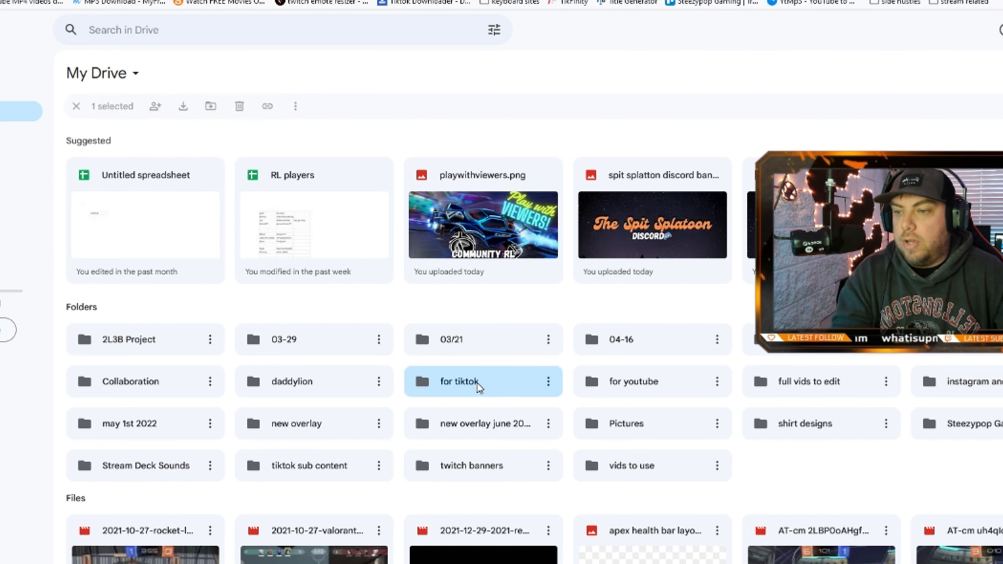
double_click(457, 381)
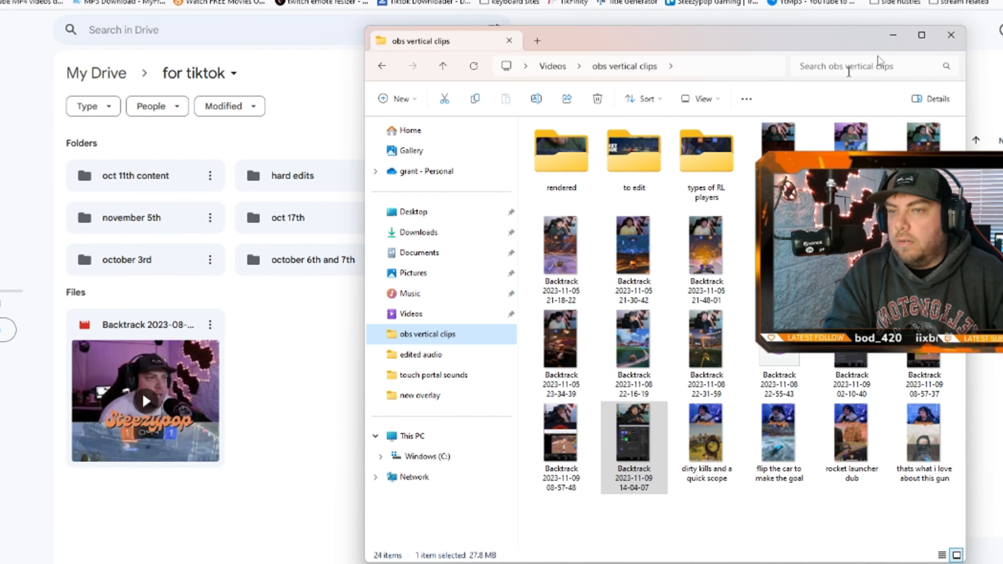
Step: Upload the newest Backtrack clip from 'obs vertical clips' to Drive, then return to OBS
left_click(952, 35)
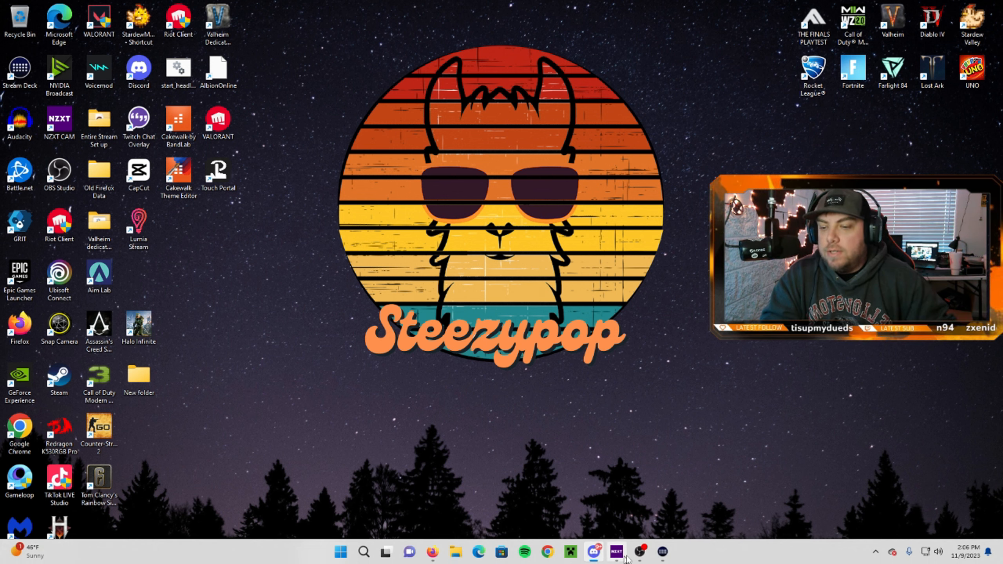
left_click(593, 552)
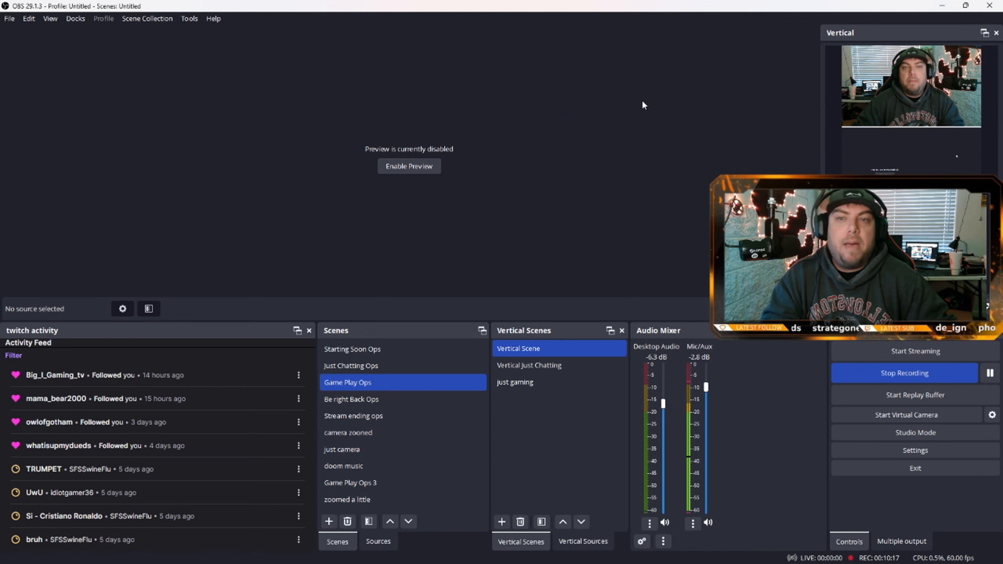